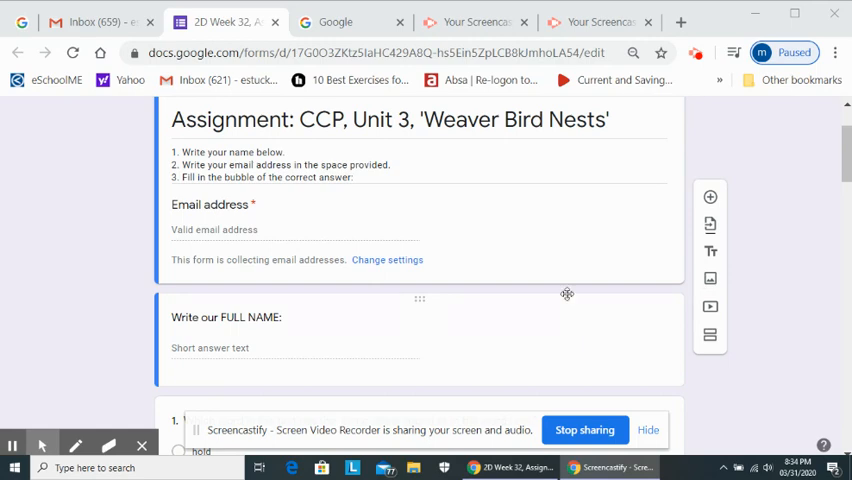
mouse_move(264, 246)
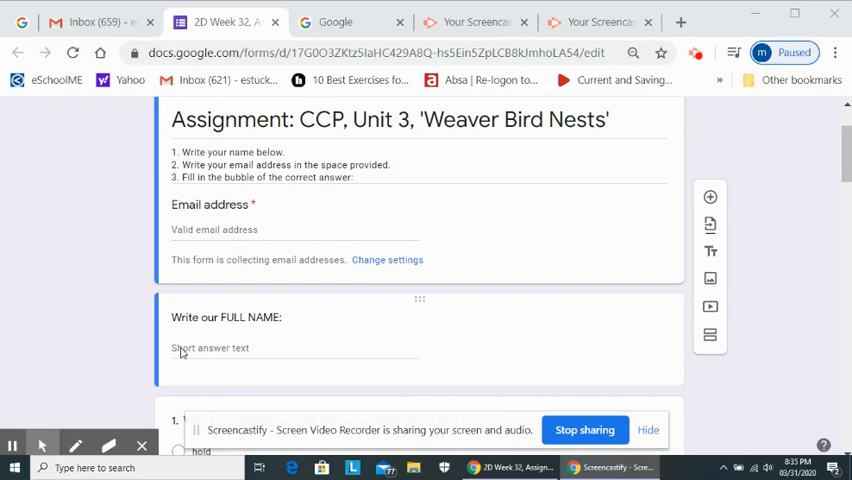
scroll("down", 3)
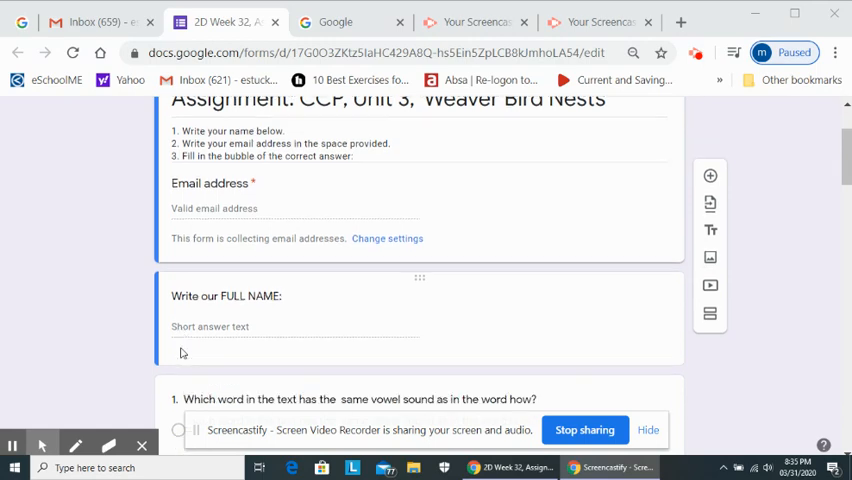
scroll("down", 3)
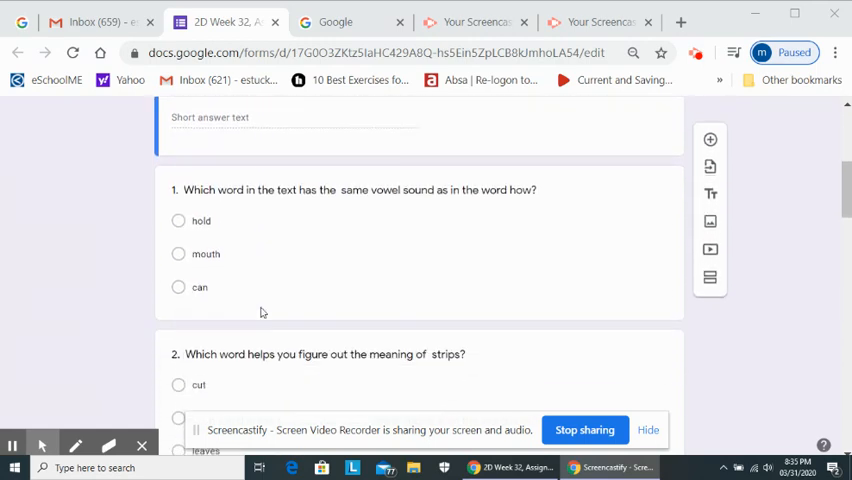
scroll("down", 3)
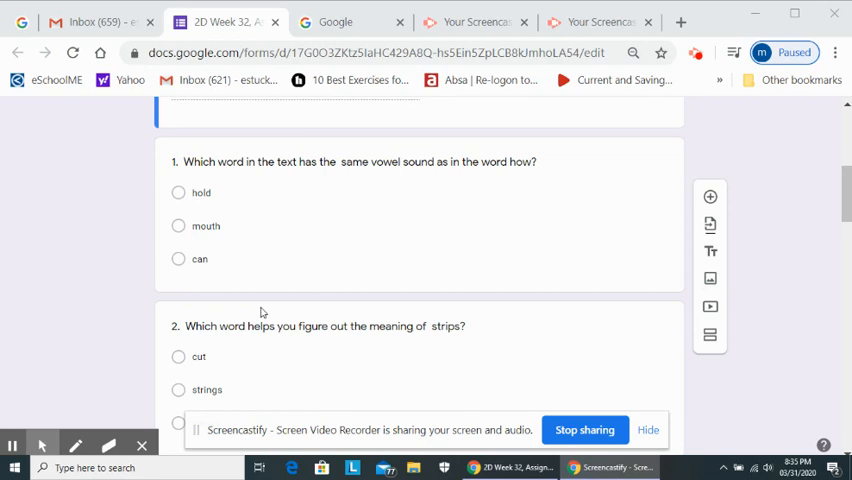
scroll("down", 3)
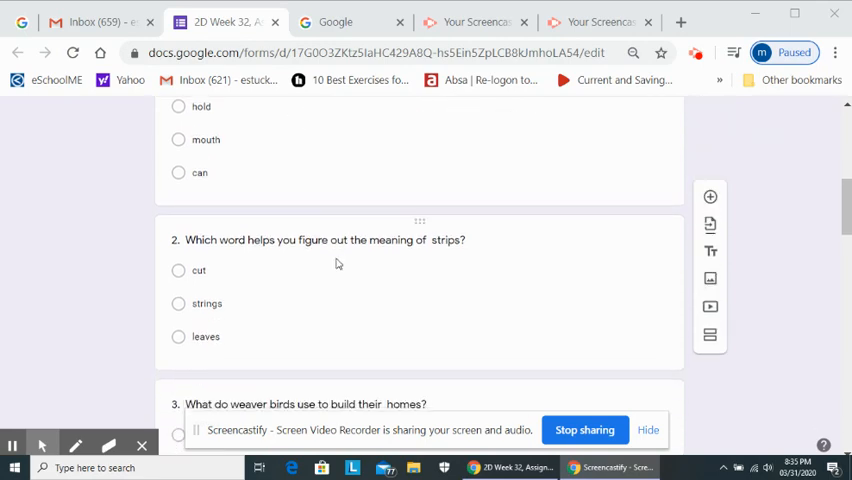
scroll("down", 3)
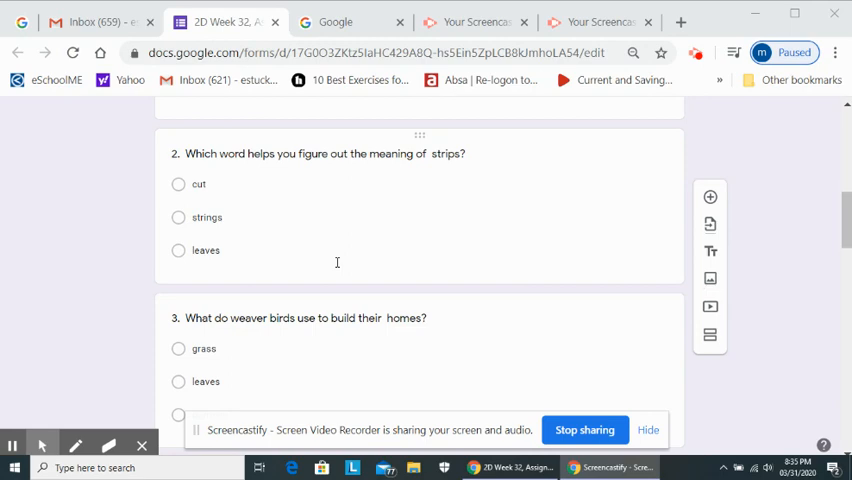
scroll("down", 3)
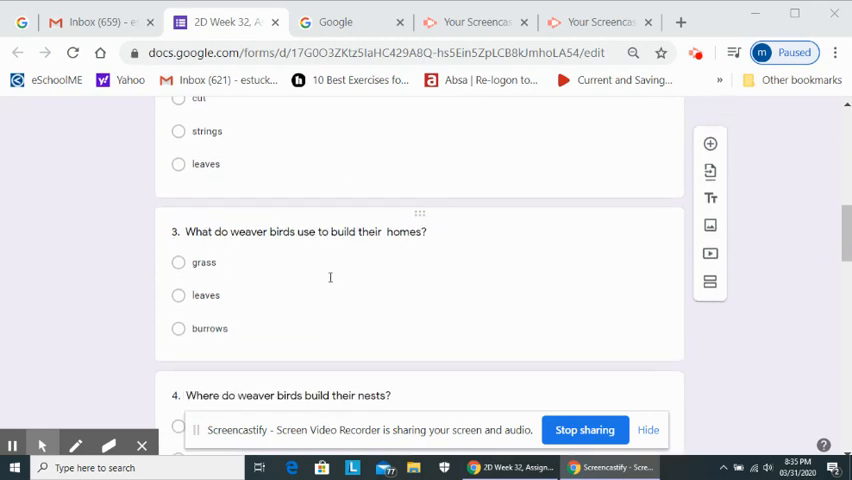
scroll("down", 3)
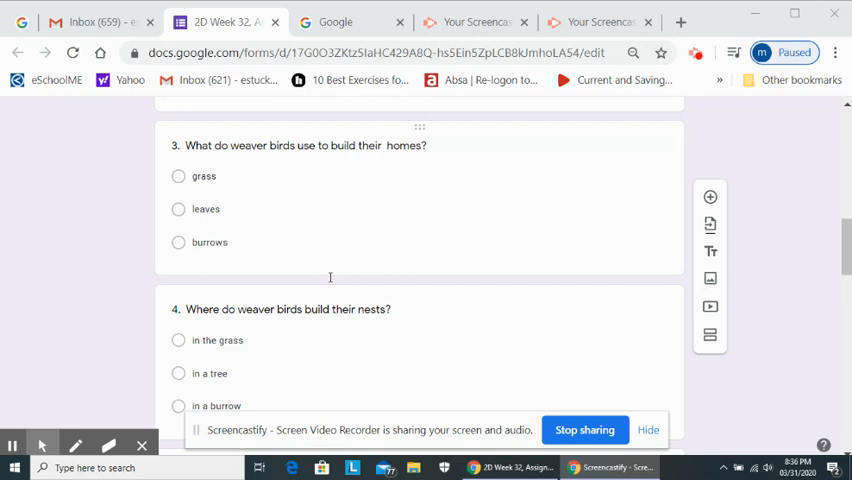
mouse_move(340, 276)
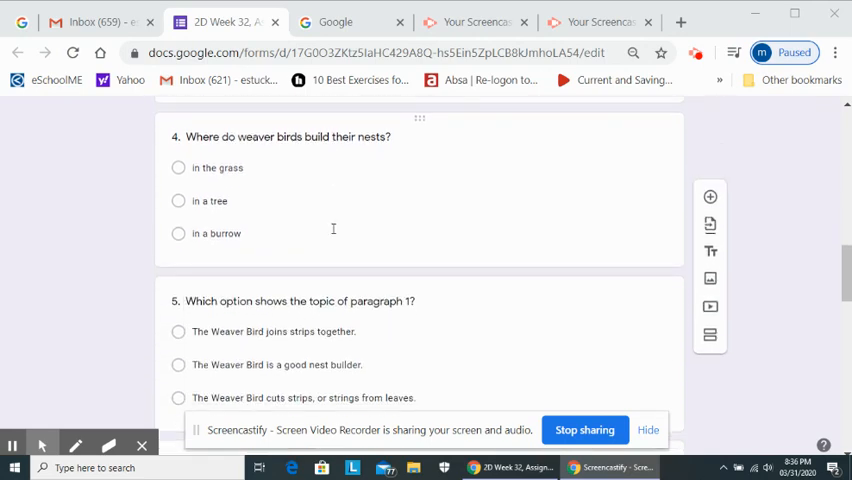
mouse_move(350, 222)
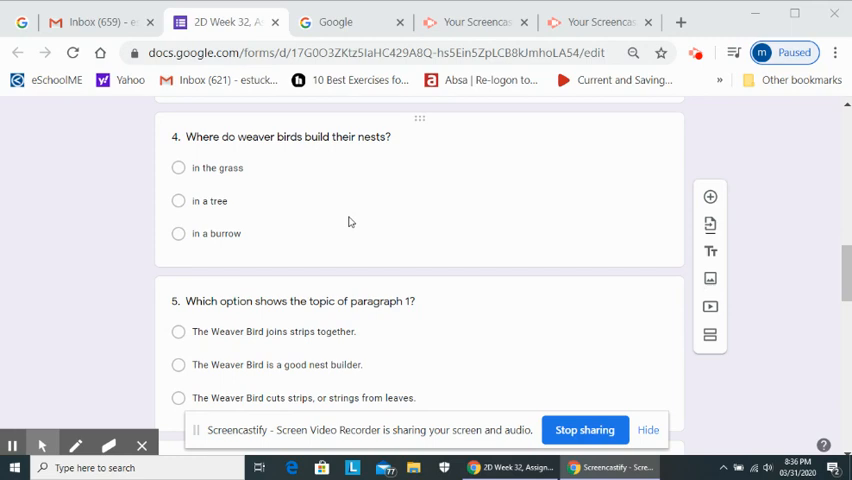
scroll("down", 3)
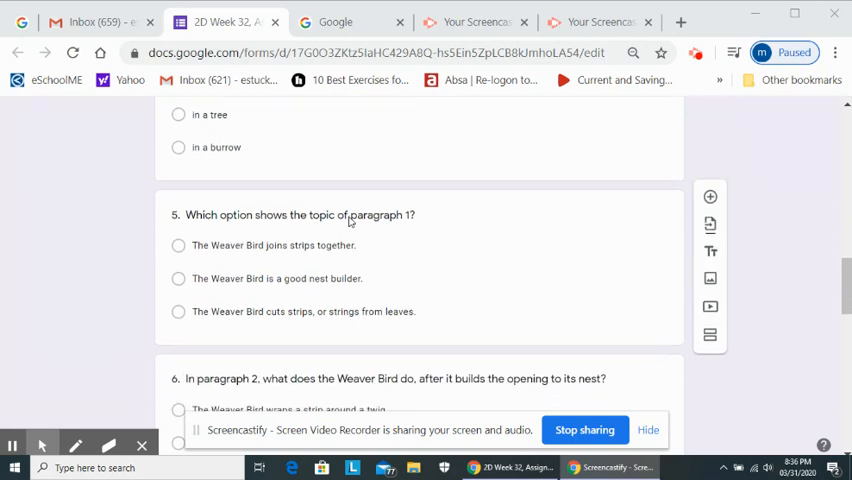
scroll("down", 3)
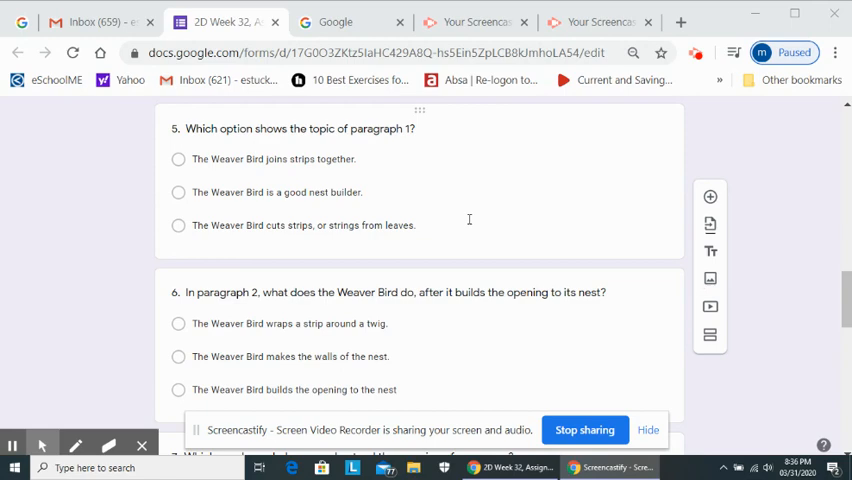
scroll("down", 3)
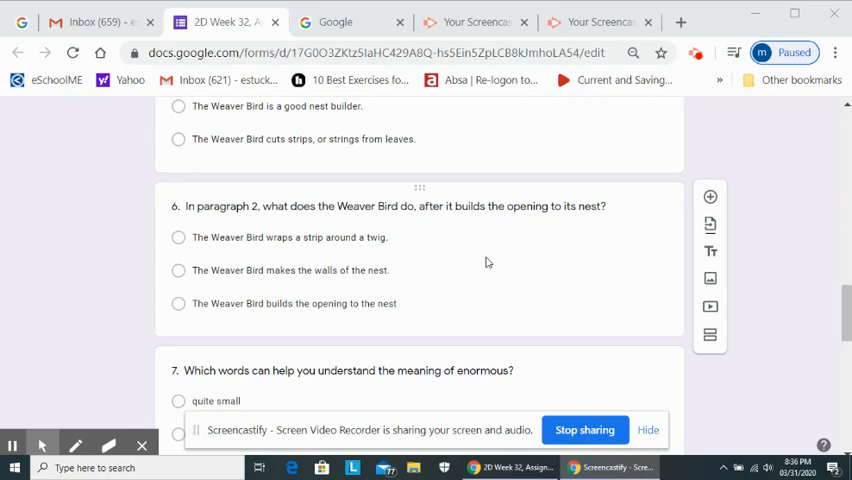
scroll("down", 3)
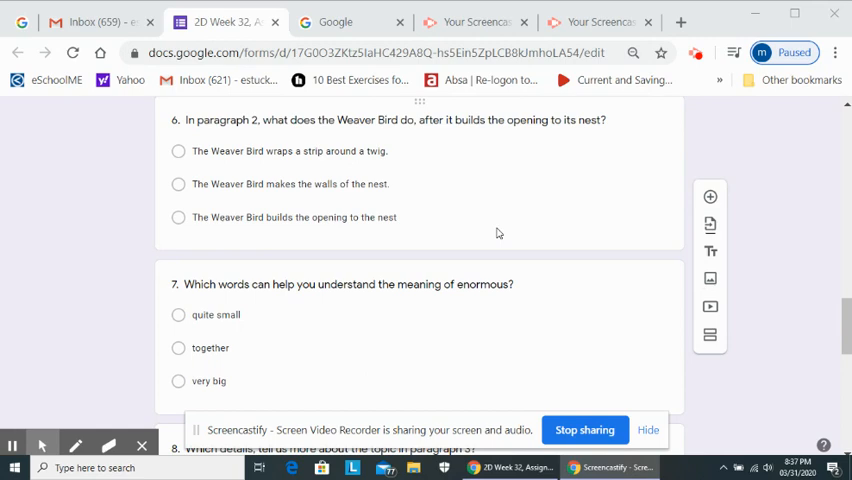
mouse_move(492, 232)
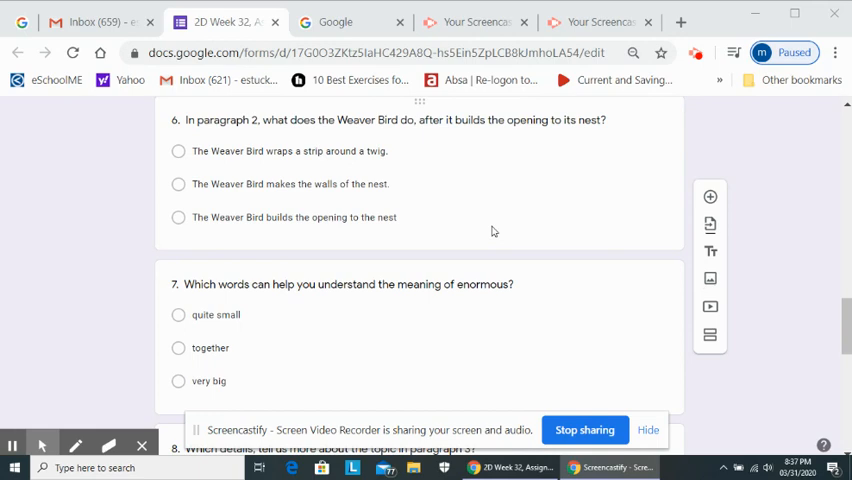
mouse_move(474, 222)
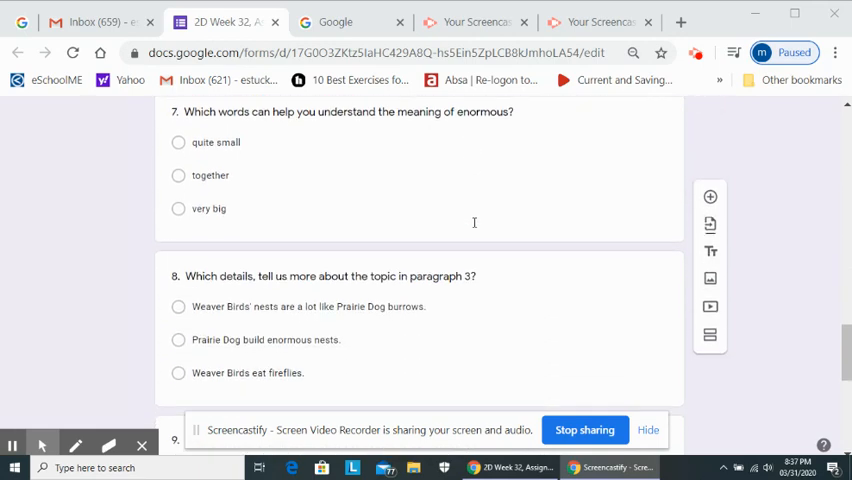
mouse_move(480, 232)
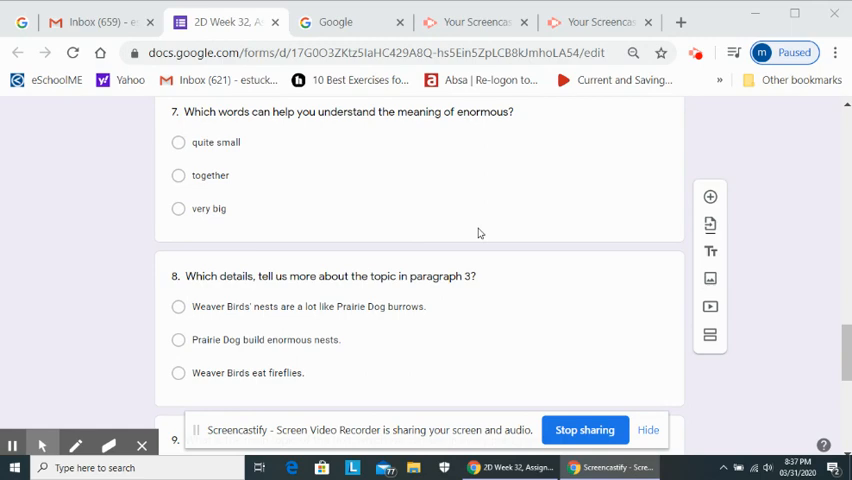
scroll("down", 3)
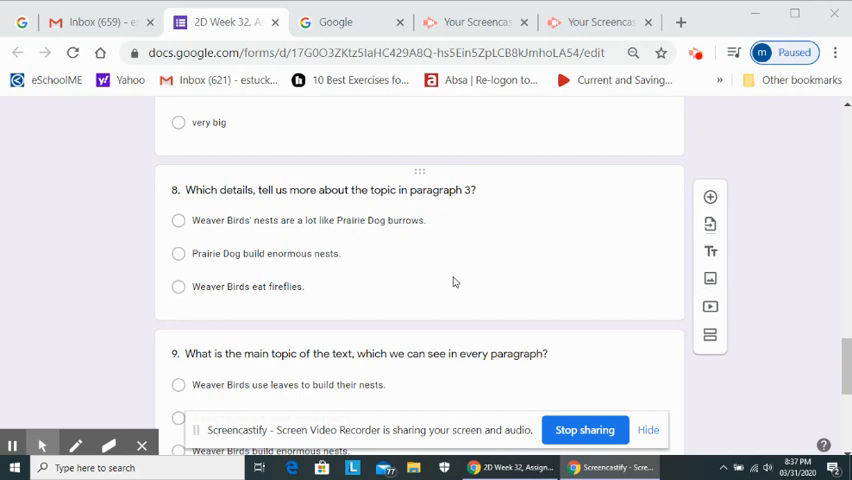
scroll("down", 3)
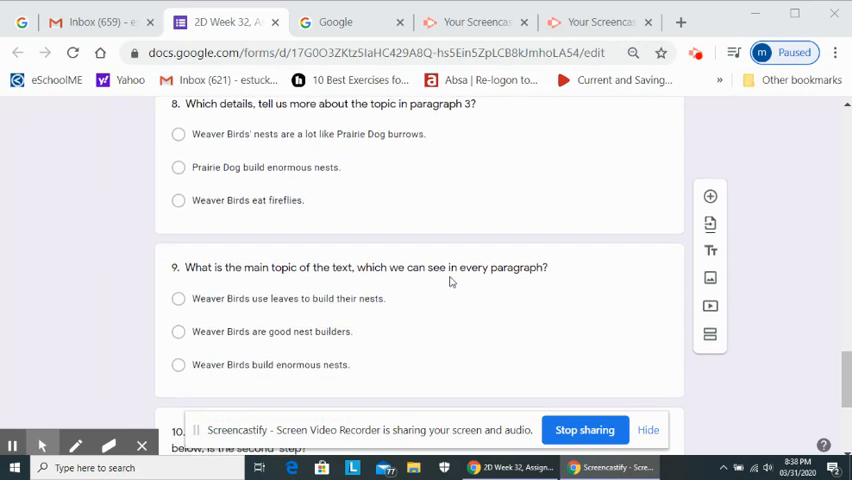
scroll("down", 3)
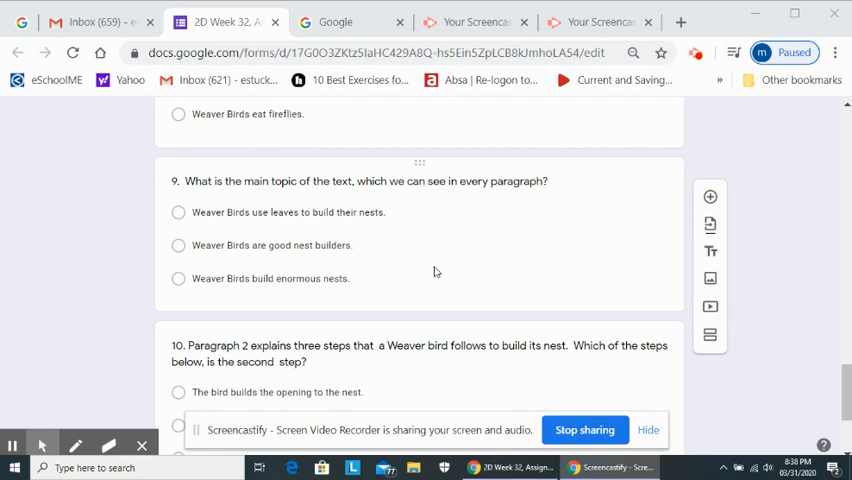
mouse_move(420, 272)
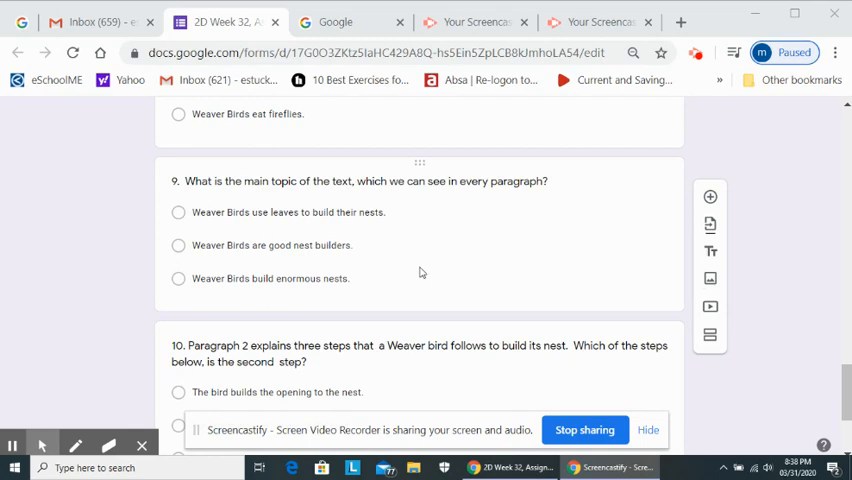
mouse_move(414, 272)
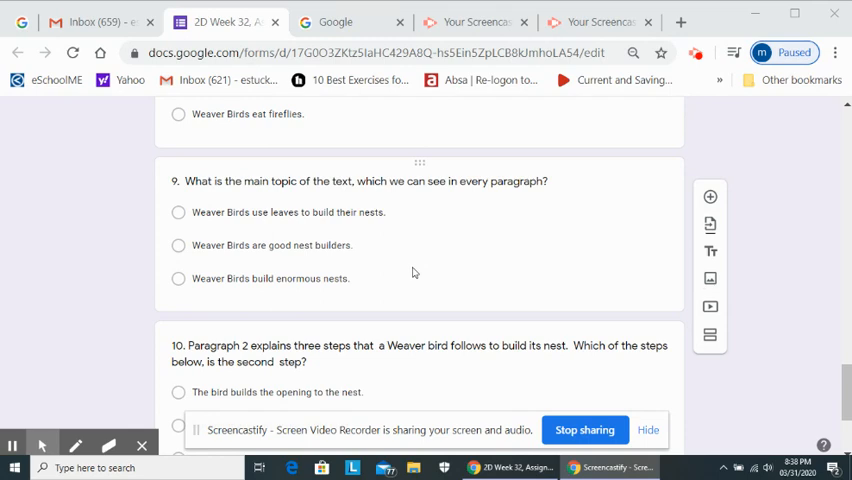
scroll("down", 3)
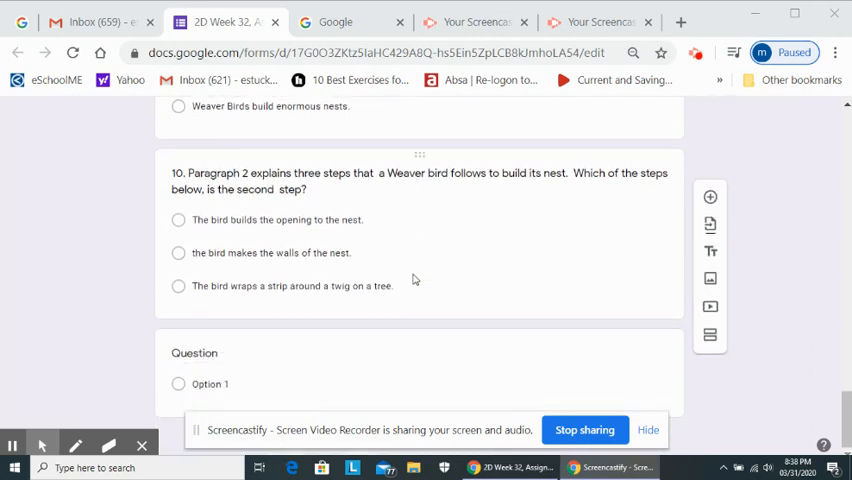
mouse_move(428, 292)
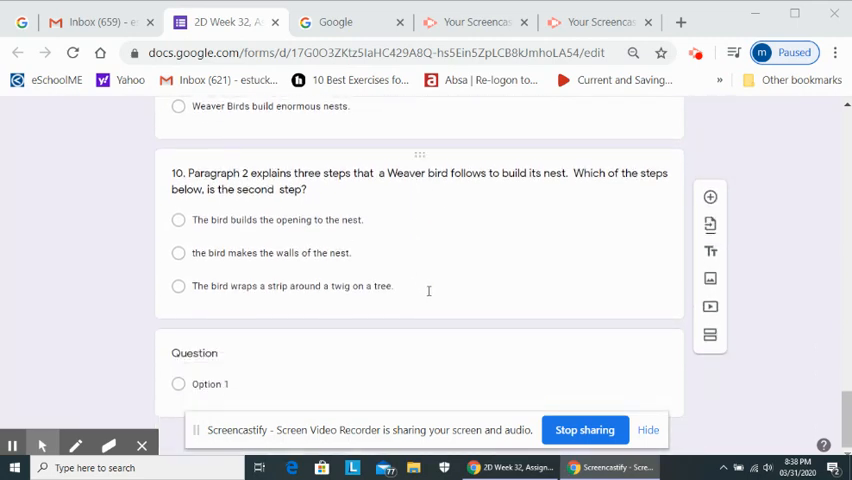